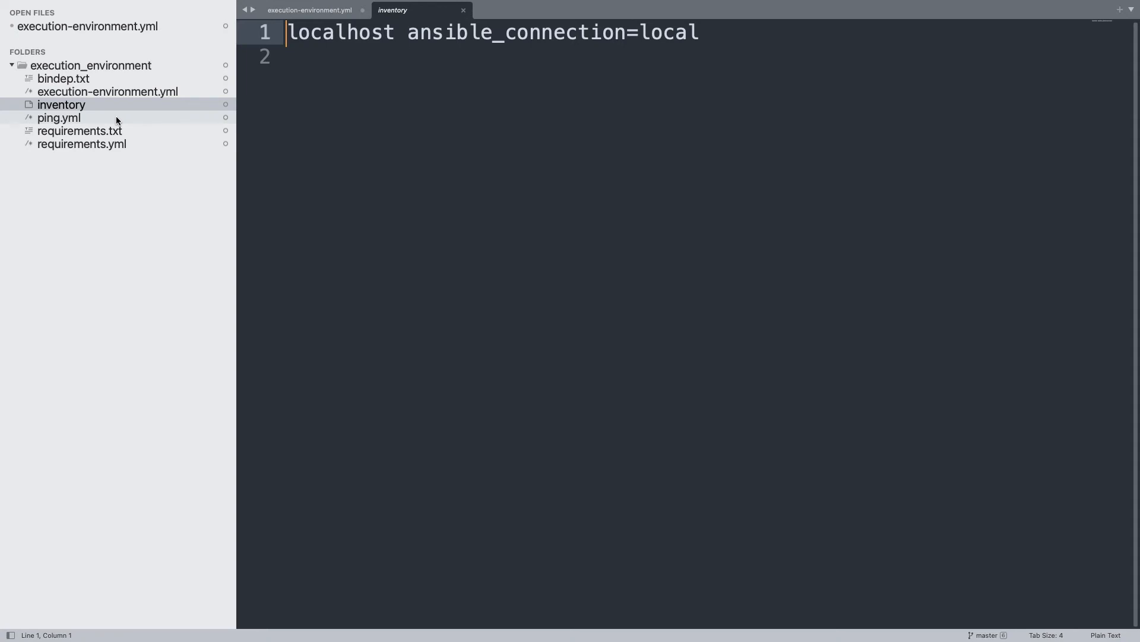
Step: Open the localhost inventory file from the Sublime Text sidebar to review it
{"action": "left_click", "coordinate": [59, 117]}
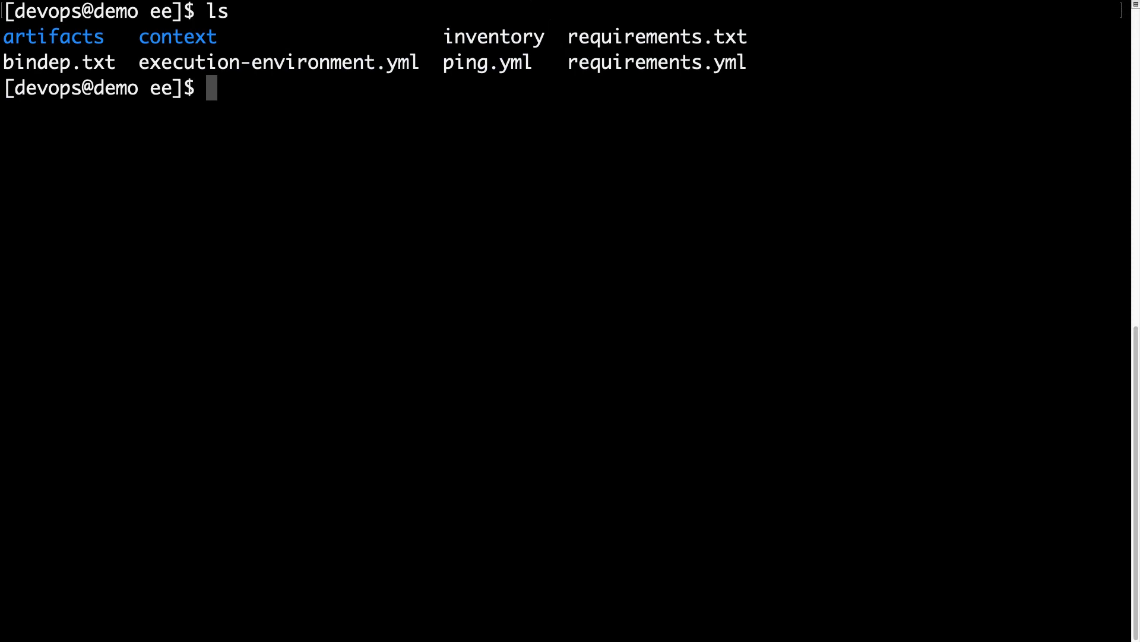
Step: Confirm ansible-runner is missing, switch to root, and request dnf install ansible-runner
{"action": "type", "text": "ansible-runner"}
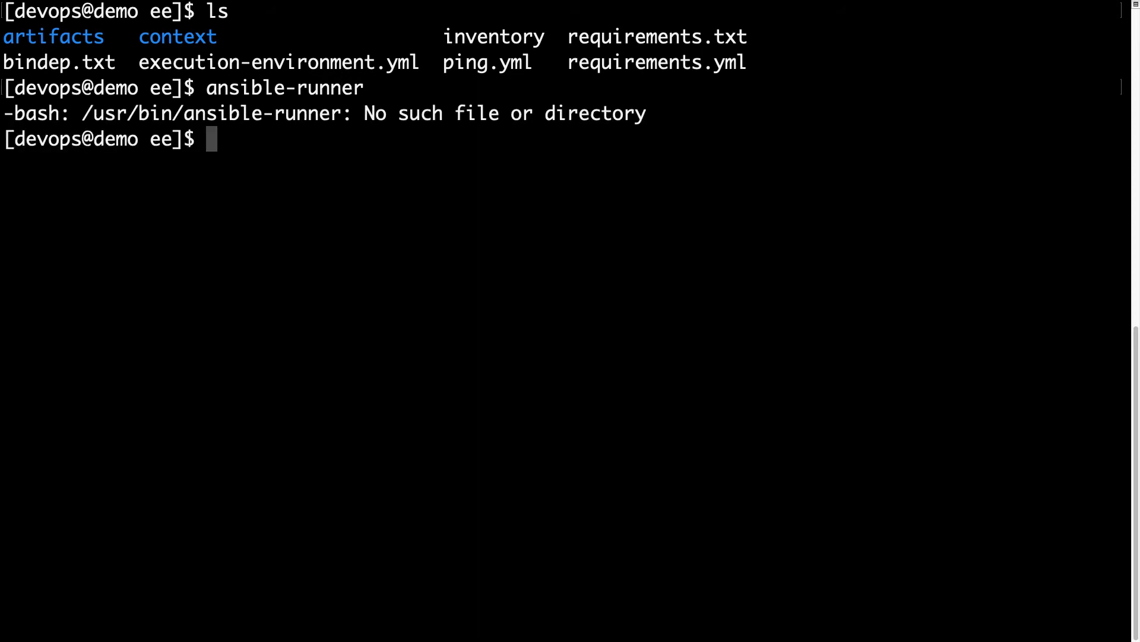
{"action": "type", "text": "sudo su"}
{"action": "type", "text": "dn"}
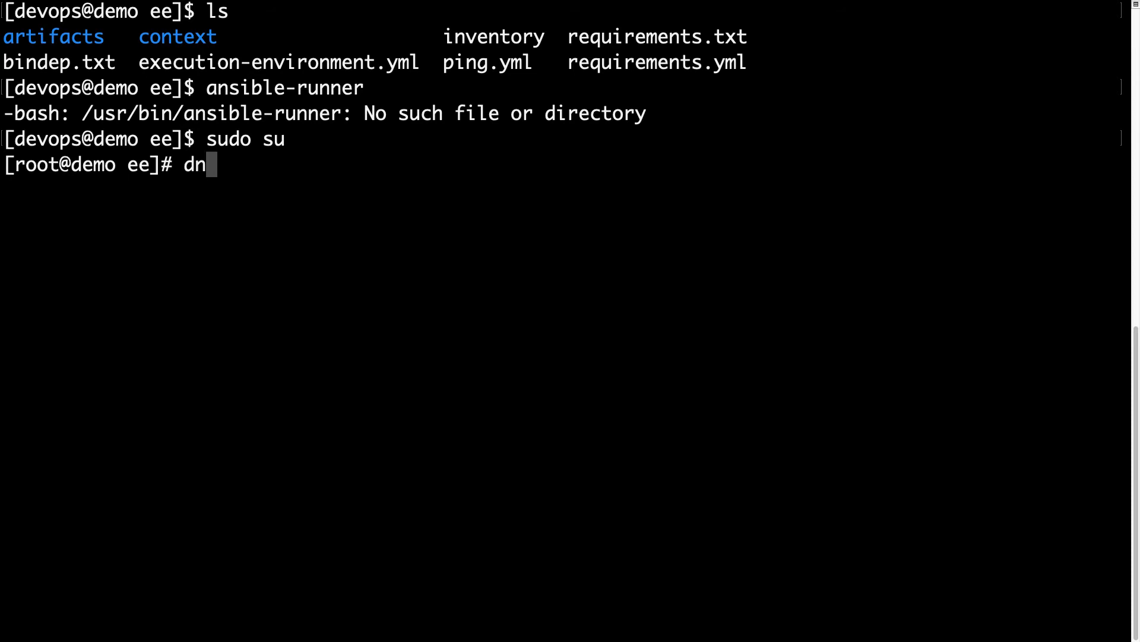
{"action": "type", "text": "f install"}
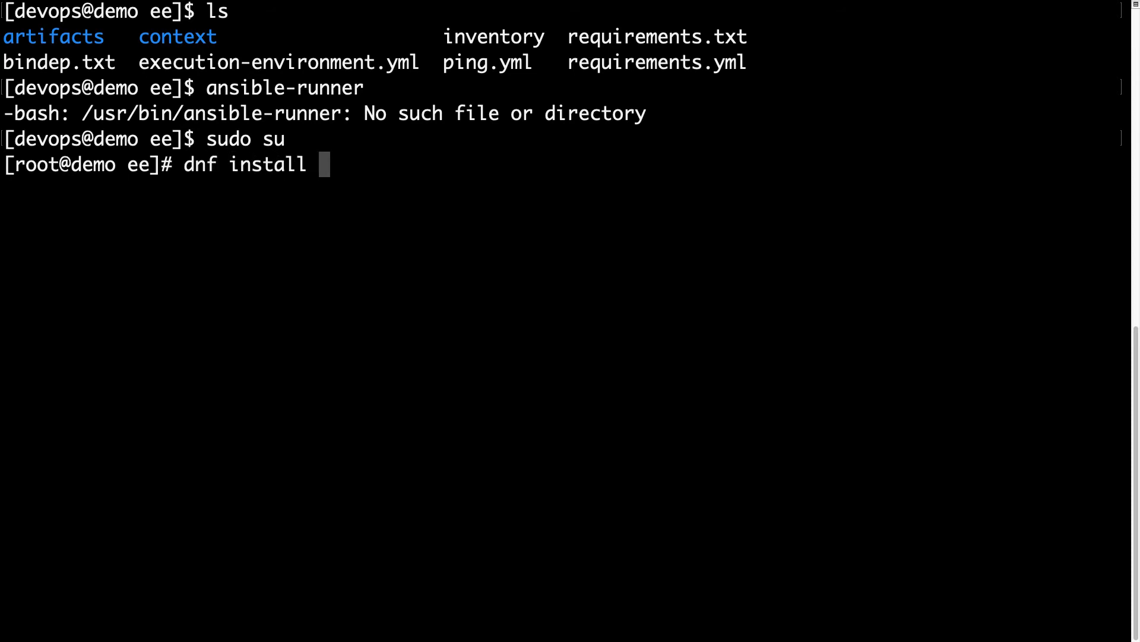
{"action": "type", "text": "ansible-ru"}
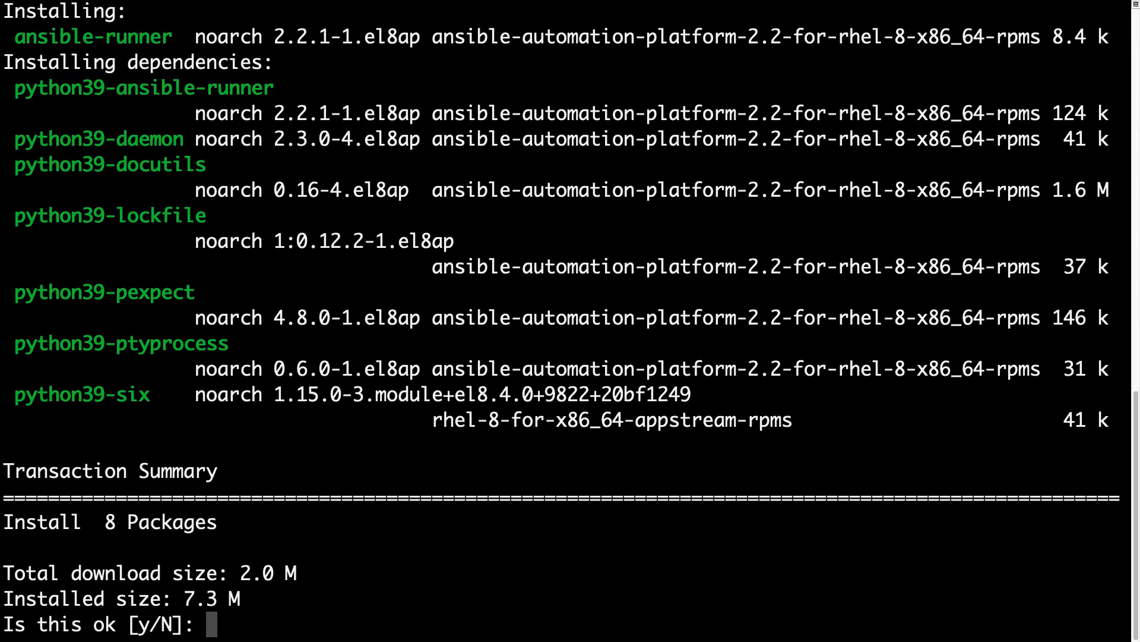
Step: Approve installing the eight packages, exit root, and run ansible-runner to print its usage
{"action": "type", "text": "y"}
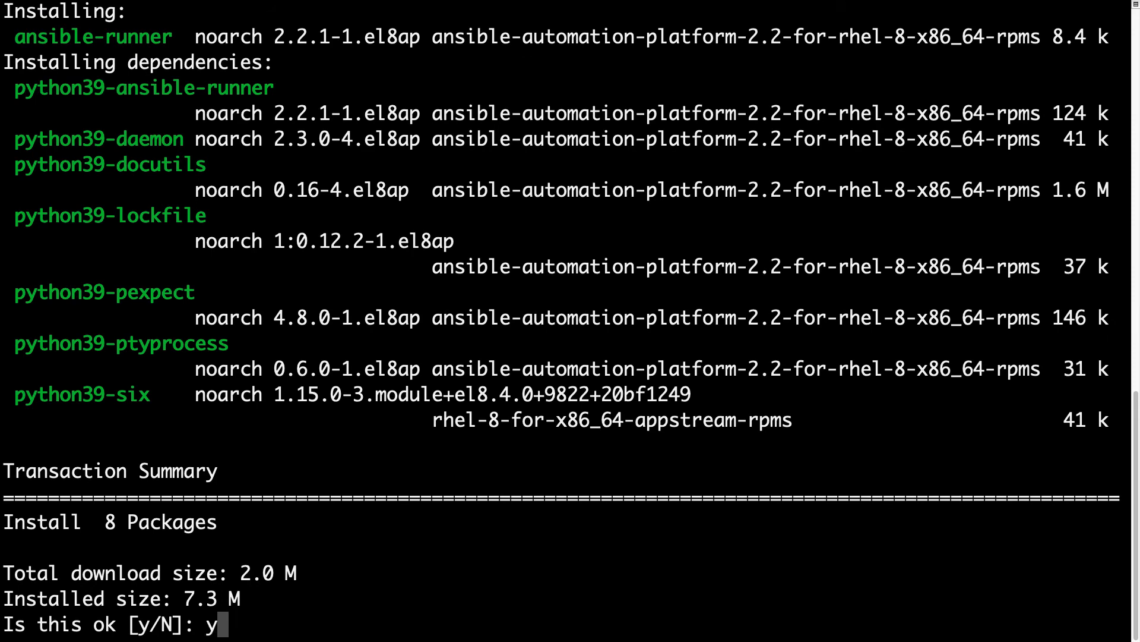
{"action": "key", "text": "Return"}
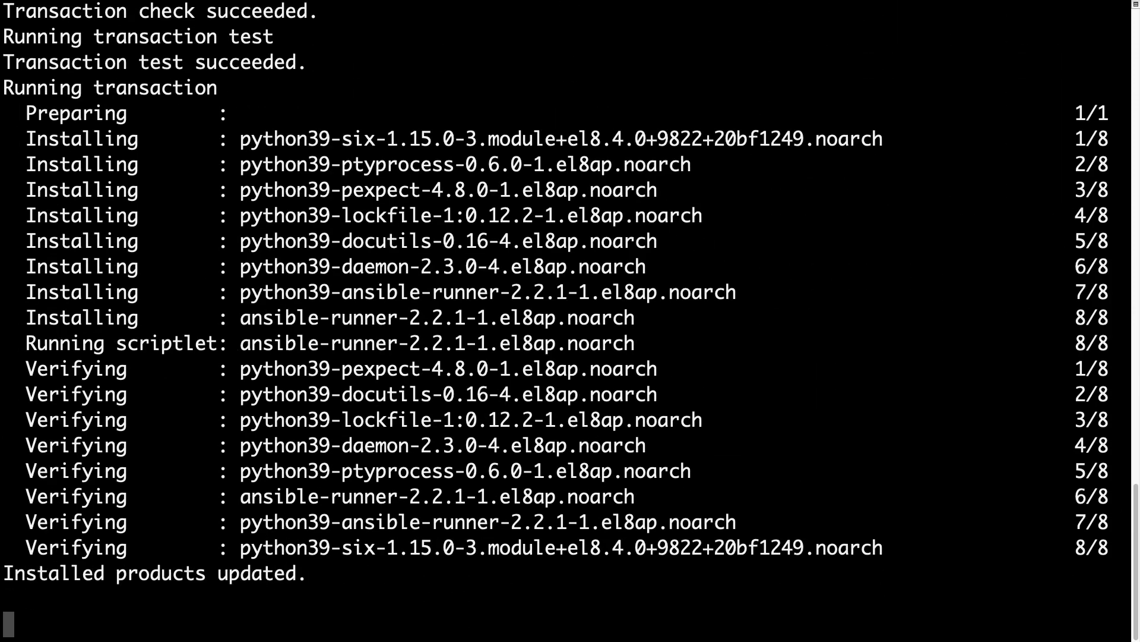
{"action": "type", "text": "emo ee]# e"}
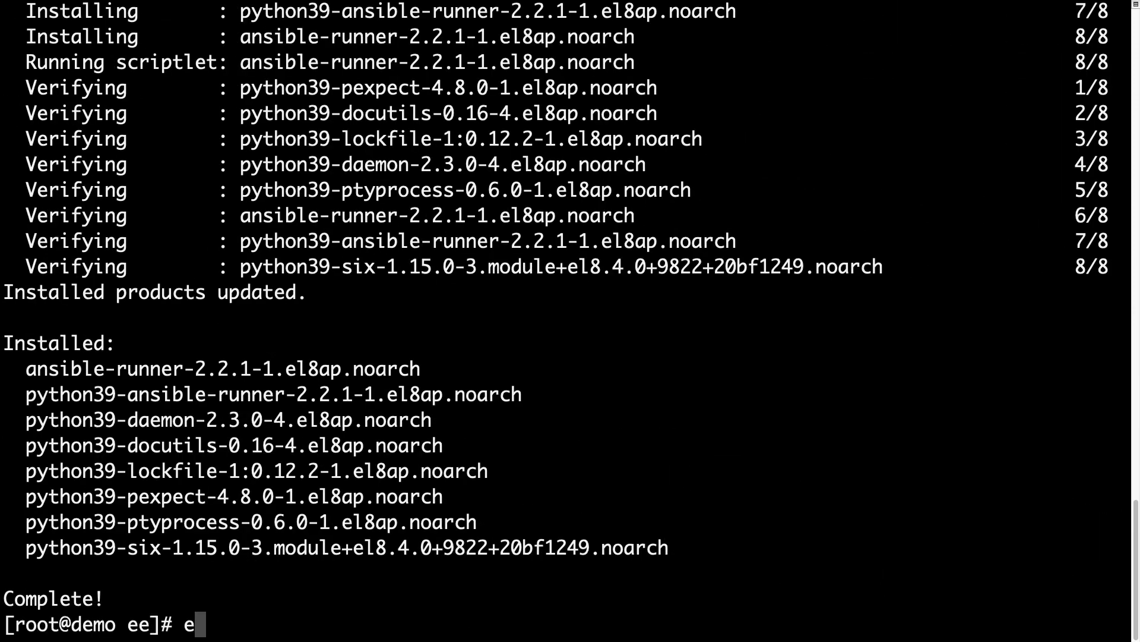
{"action": "type", "text": "xit"}
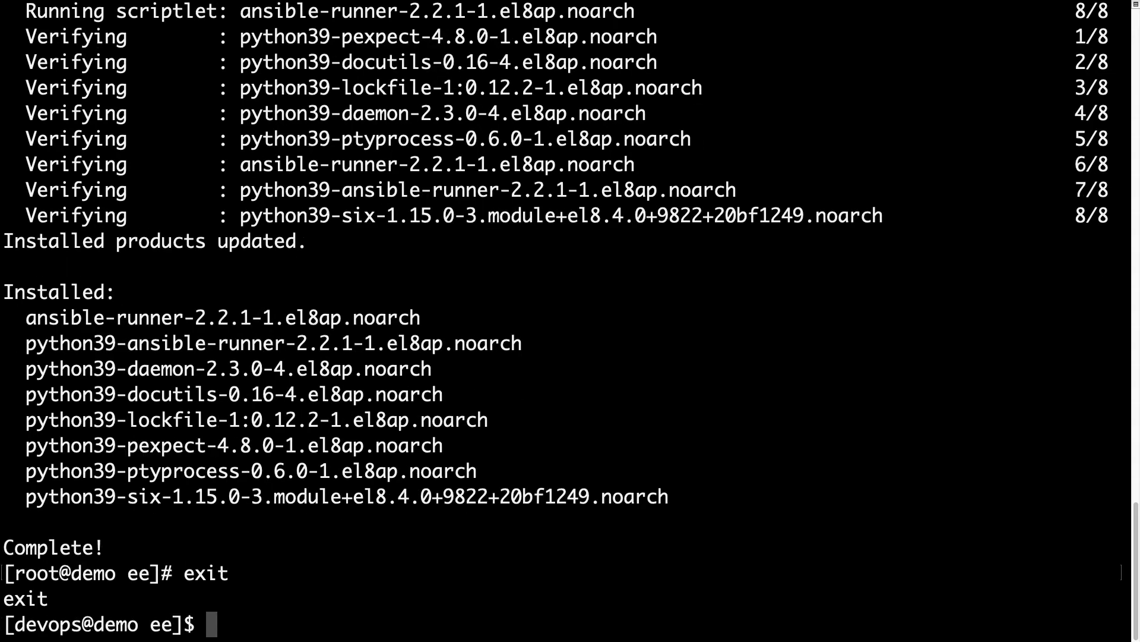
{"action": "type", "text": "ansible-runner"}
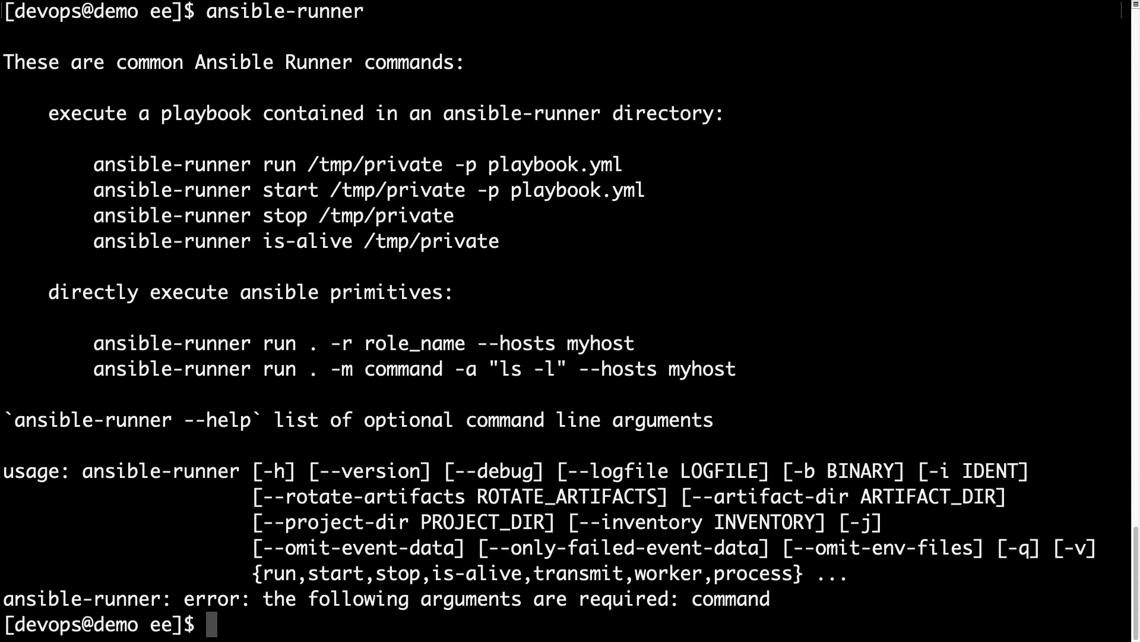
Step: Run ansible-runner on ping.yml with inventory and the my_ee container image
{"action": "type", "text": "ansible-runner"}
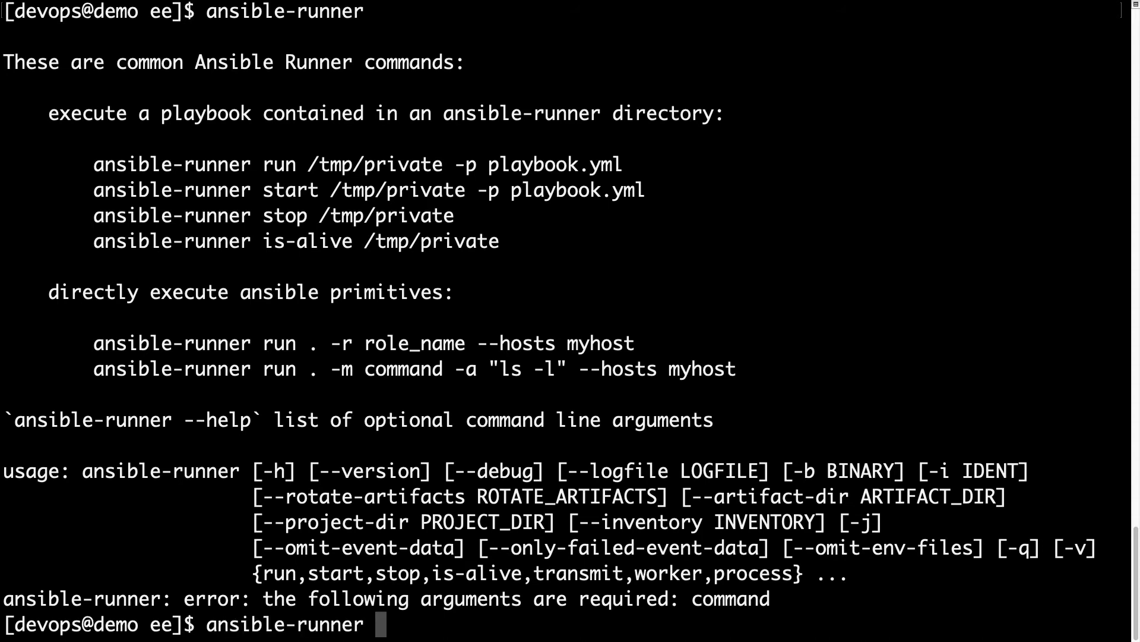
{"action": "type", "text": "run -p pin"}
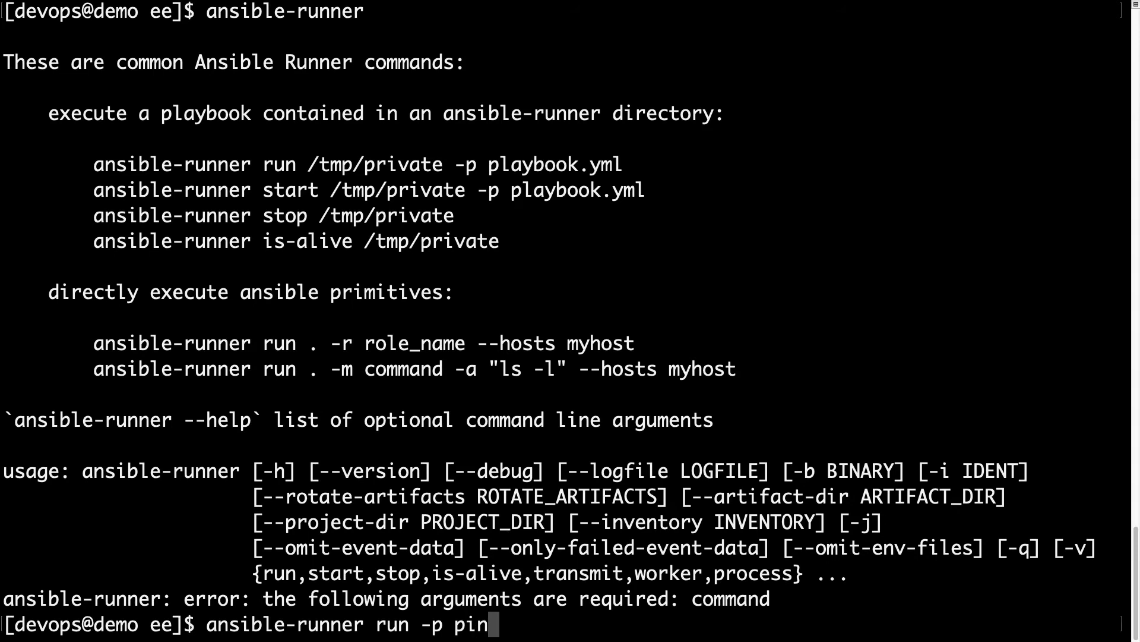
{"action": "type", "text": "g.yml --con"}
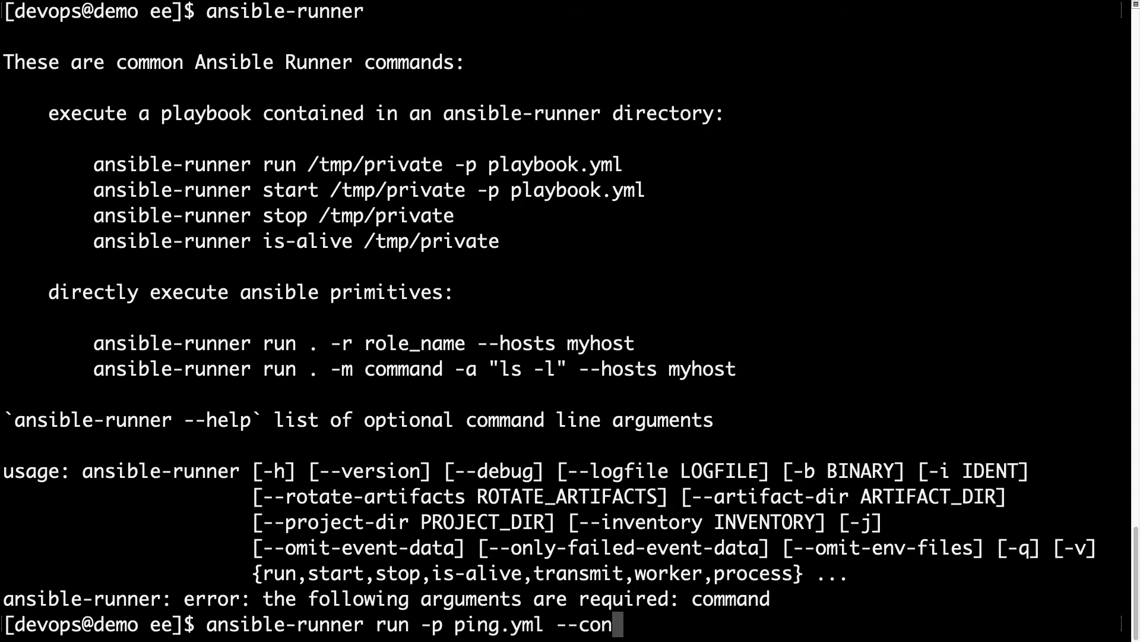
{"action": "type", "text": "tainer-"}
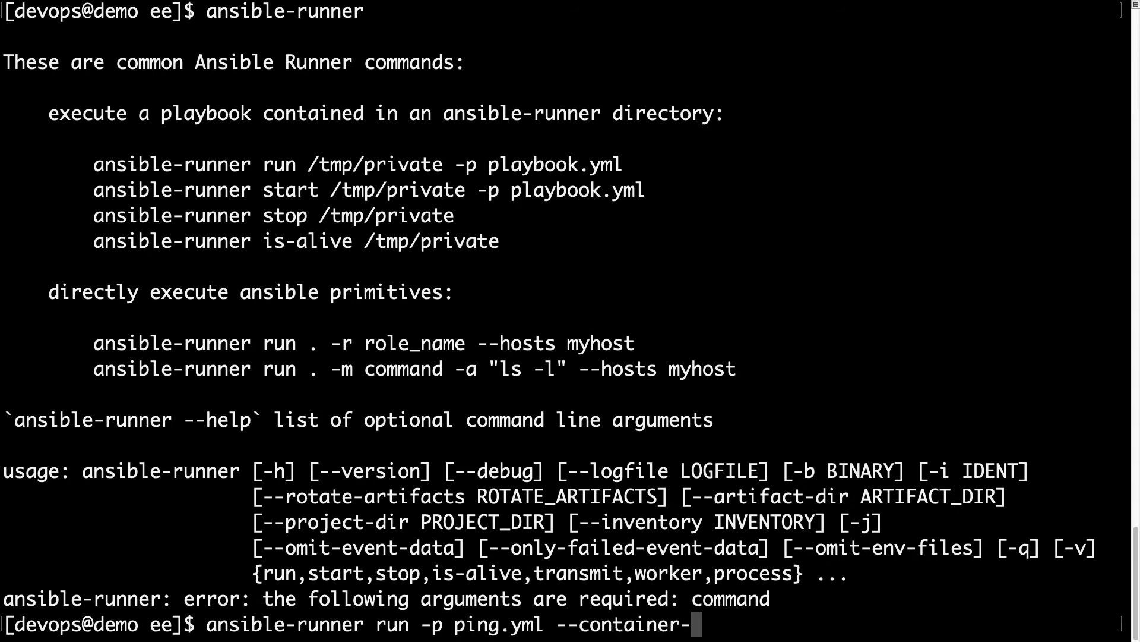
{"action": "type", "text": "image"}
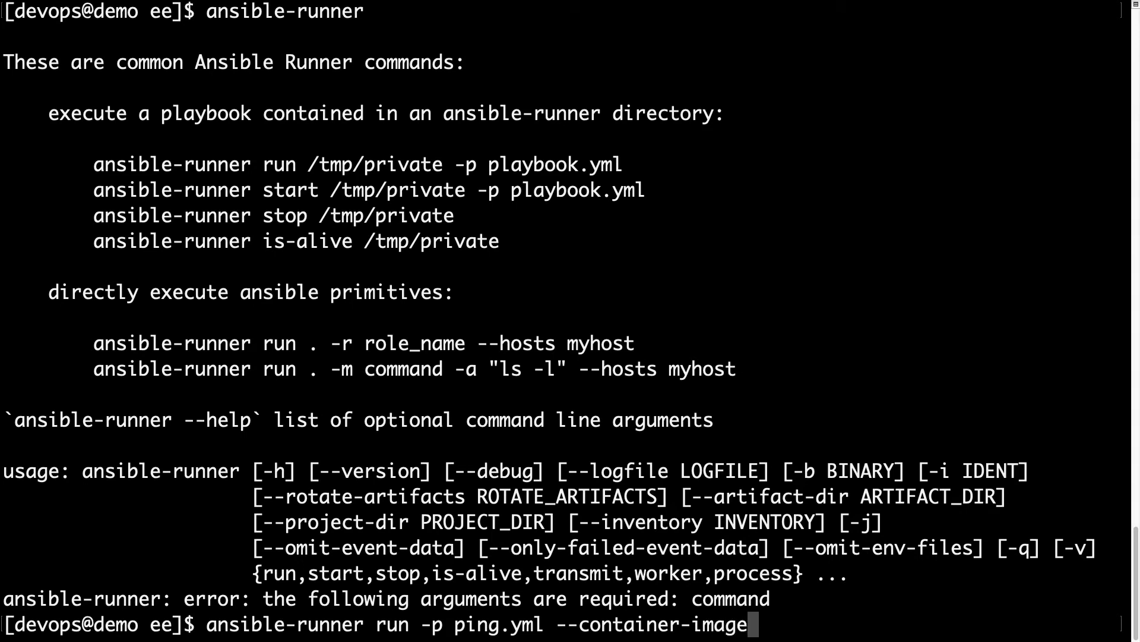
{"action": "type", "text": "=my_ee"}
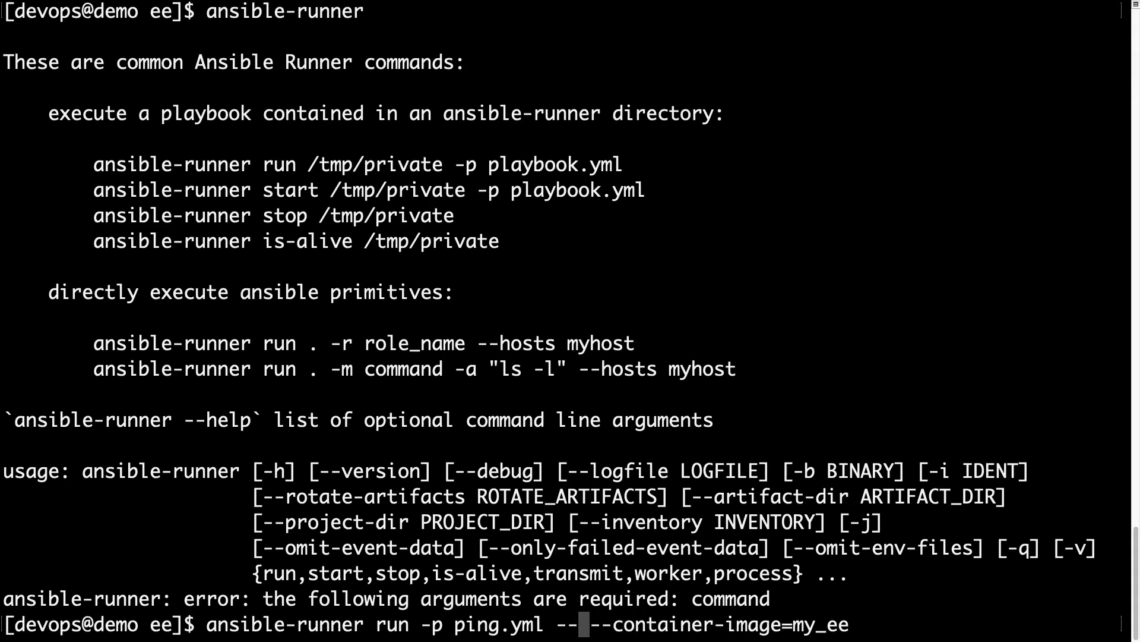
{"action": "type", "text": "inventory-"}
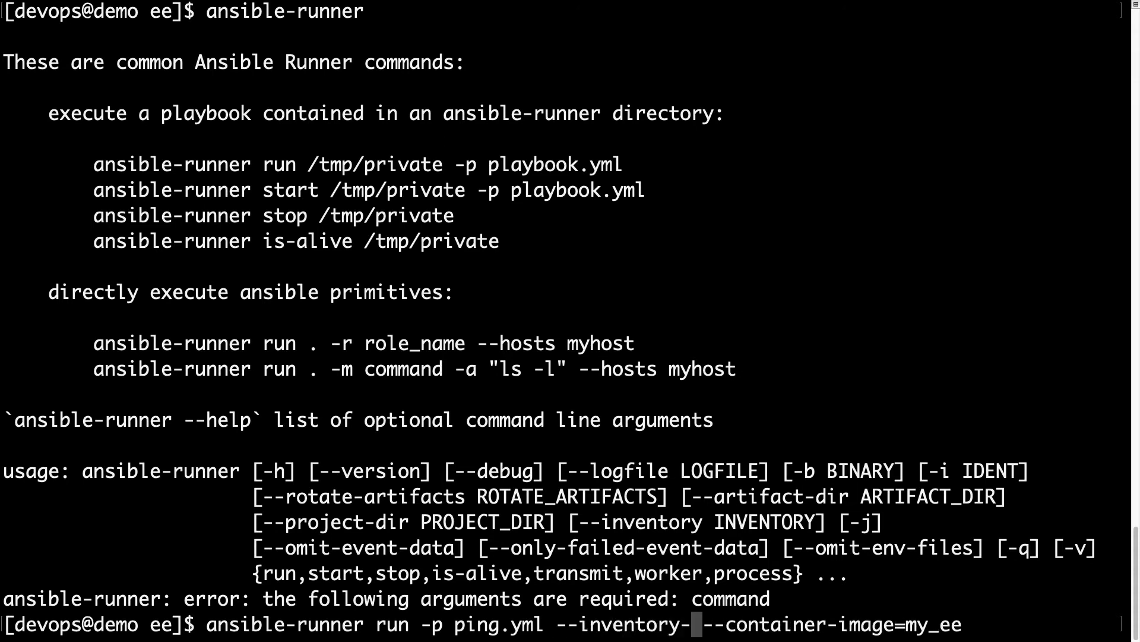
{"action": "type", "text": "=inventory"}
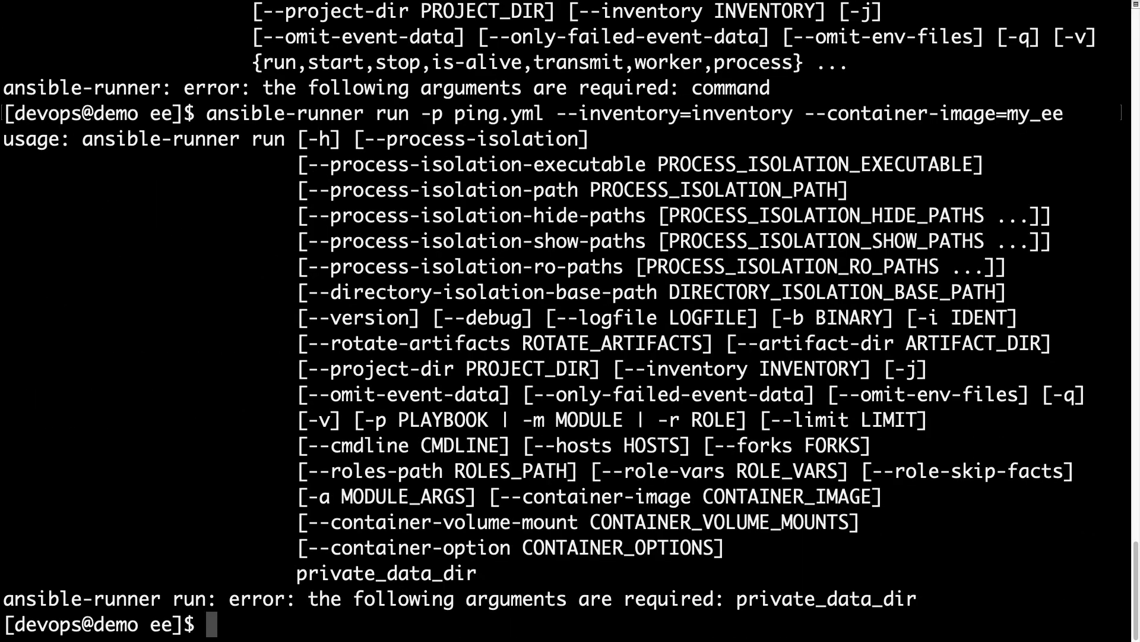
Step: Rerun ping.yml with inventory and my_ee image, adding '.' as private_data_dir
{"action": "type", "text": "ansible-runner run -p ping.yml --inventory=inventory --container-image=my_ee"}
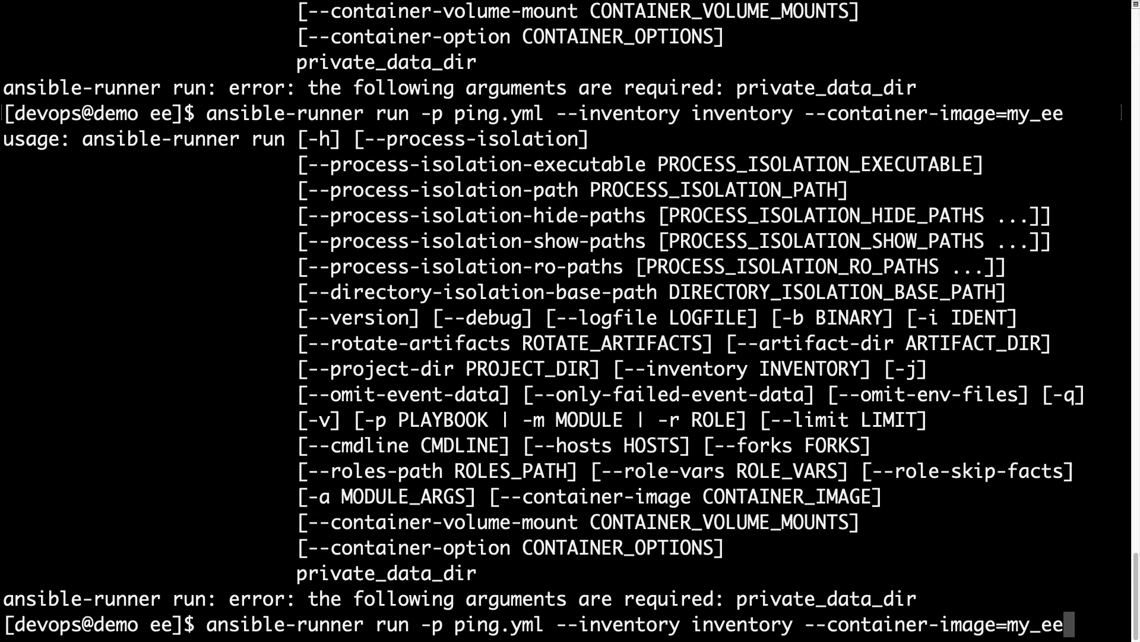
{"action": "type", "text": "."}
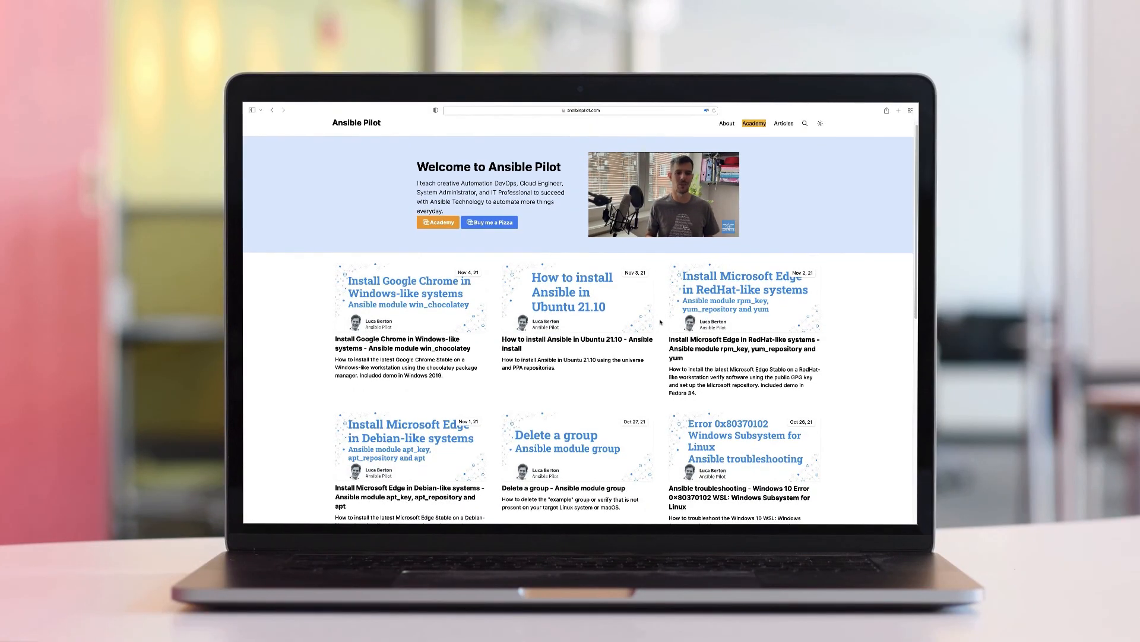
Step: Scroll the Ansible Pilot home page article cards down to the More posts button
{"action": "scroll", "scroll_direction": "down", "scroll_amount": 3}
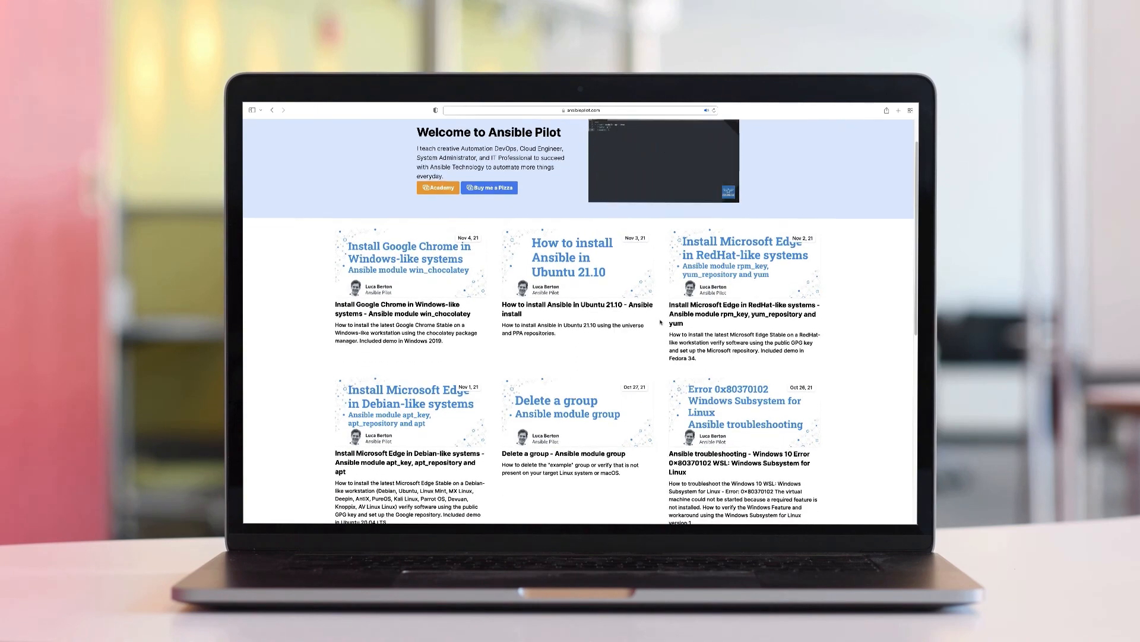
{"action": "scroll", "scroll_direction": "down", "scroll_amount": 3}
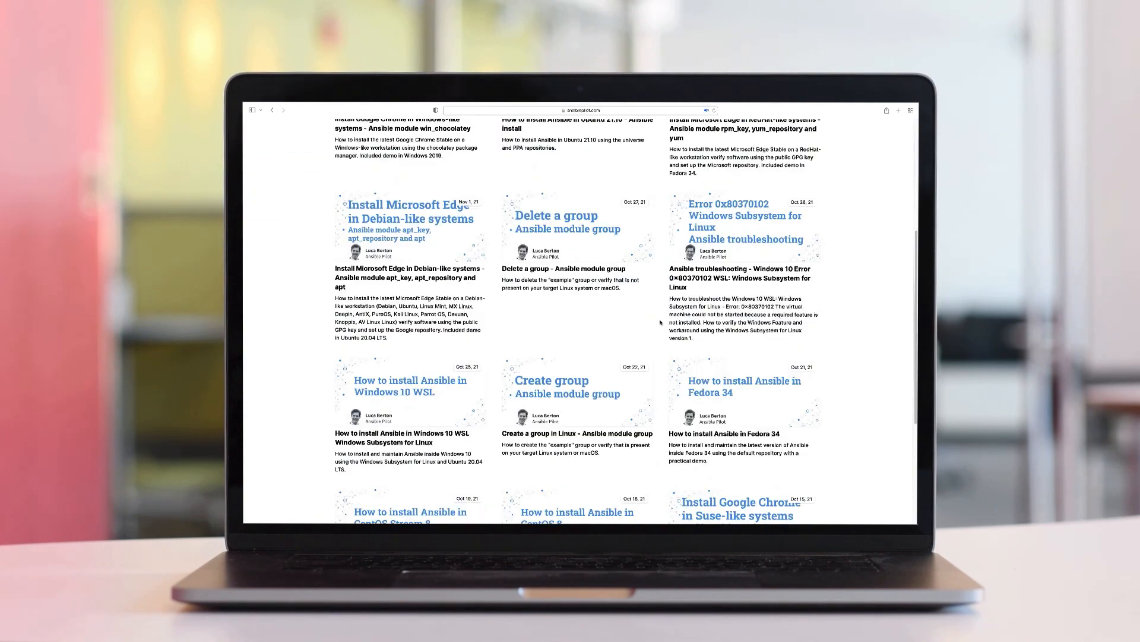
{"action": "scroll", "scroll_direction": "down", "scroll_amount": 3}
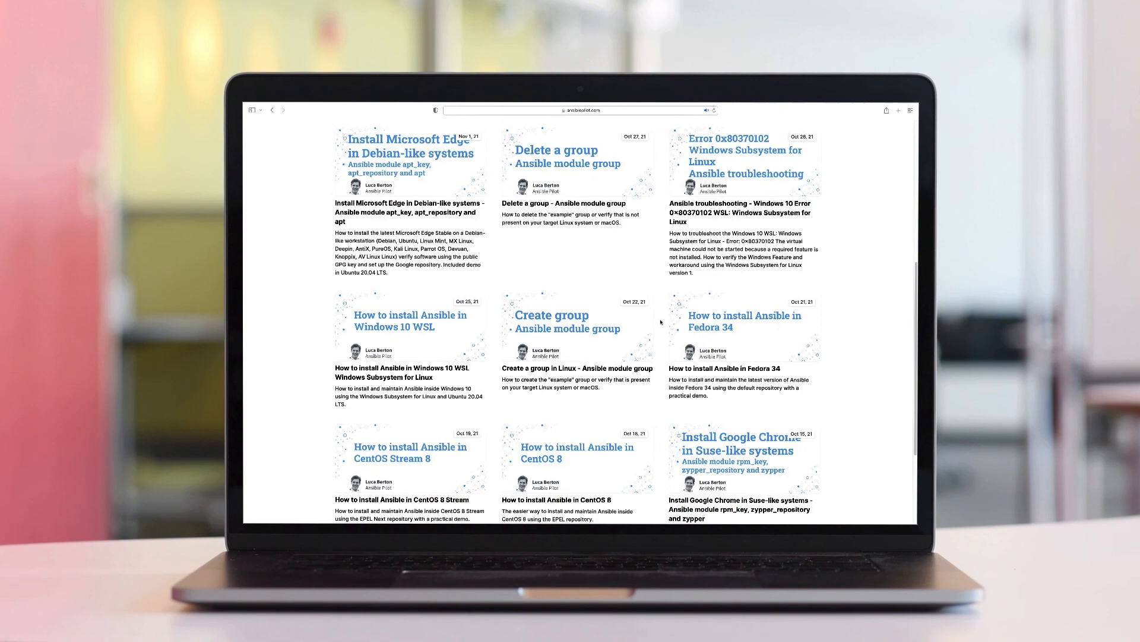
{"action": "scroll", "scroll_direction": "down", "scroll_amount": 3}
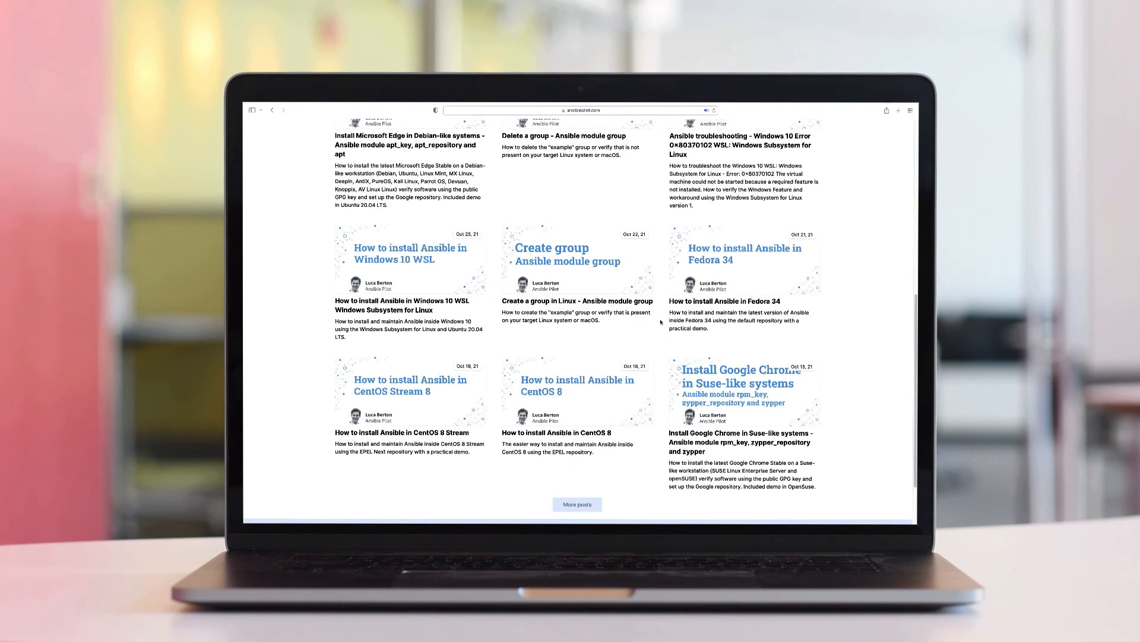